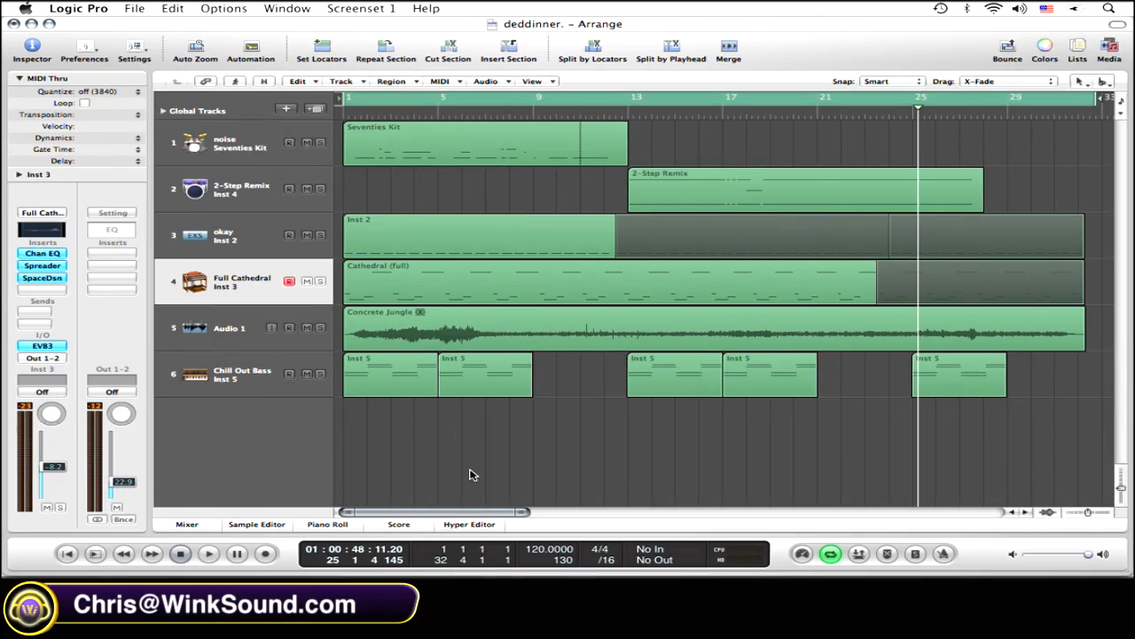
Step: Select all five regions on the Chill Out Bass track via its header
{"action": "left_click", "coordinate": [1044, 49]}
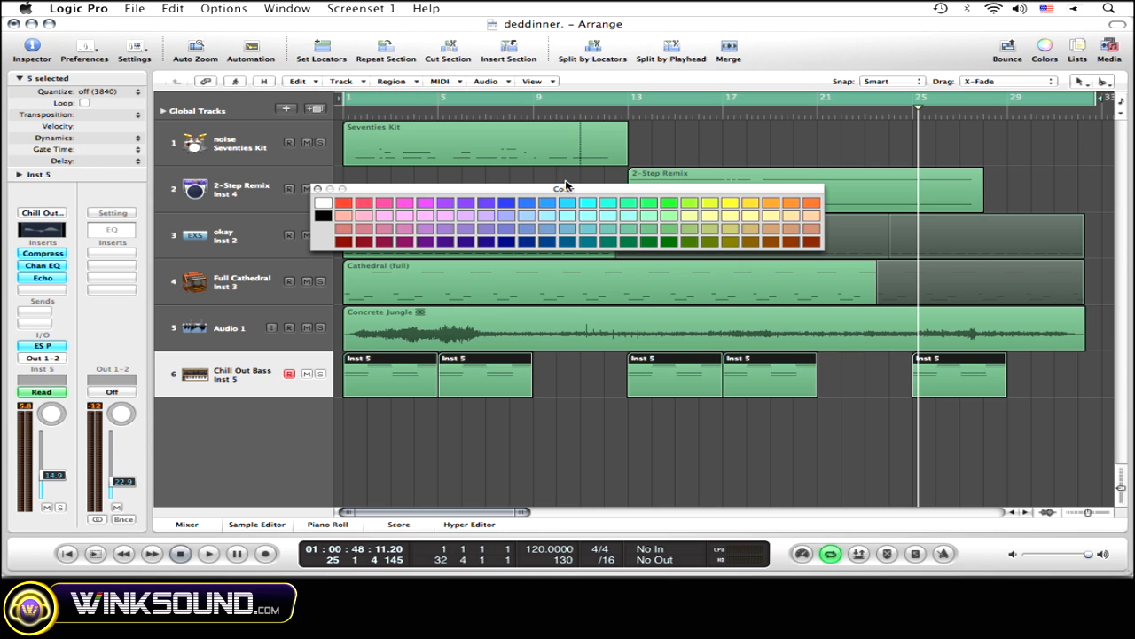
Step: Color the Chill Out Bass regions cyan and the Concrete Jungle audio region red
{"action": "left_click", "coordinate": [587, 204]}
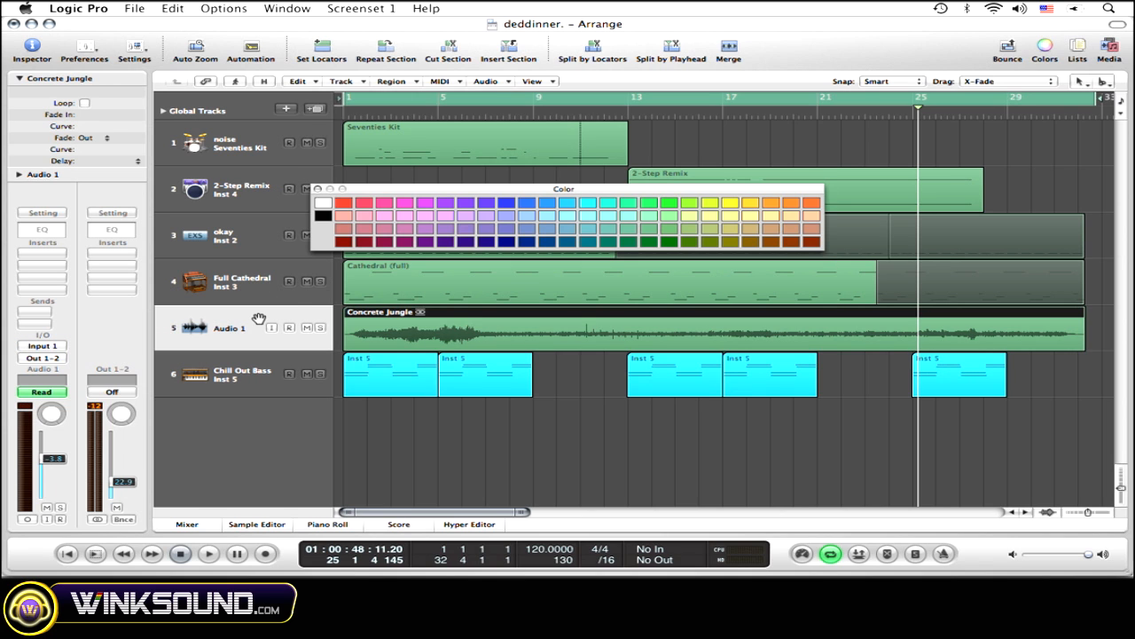
{"action": "left_click", "coordinate": [345, 212]}
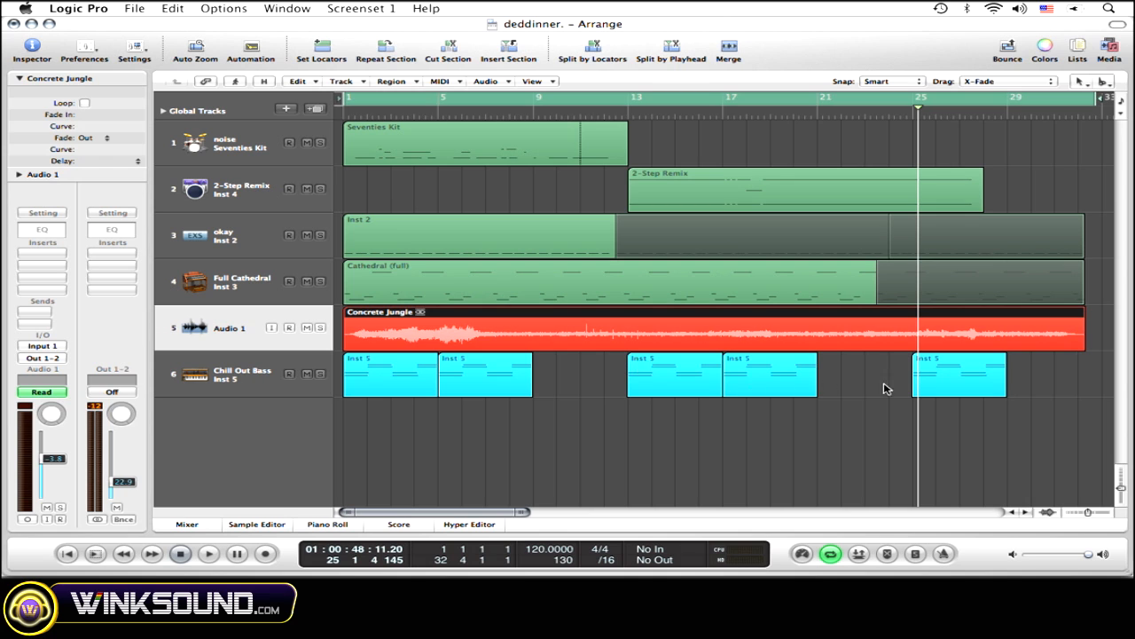
Step: Select only the last Inst 5 region at bar 25 on Chill Out Bass
{"action": "left_click", "coordinate": [958, 359]}
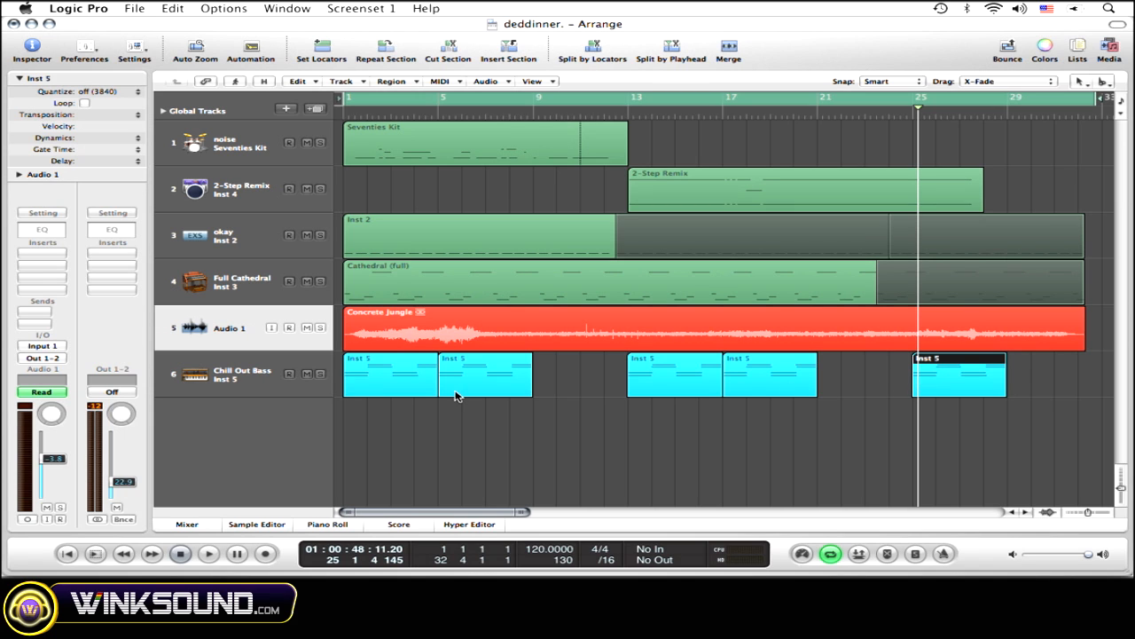
{"action": "mouse_move", "coordinate": [469, 413]}
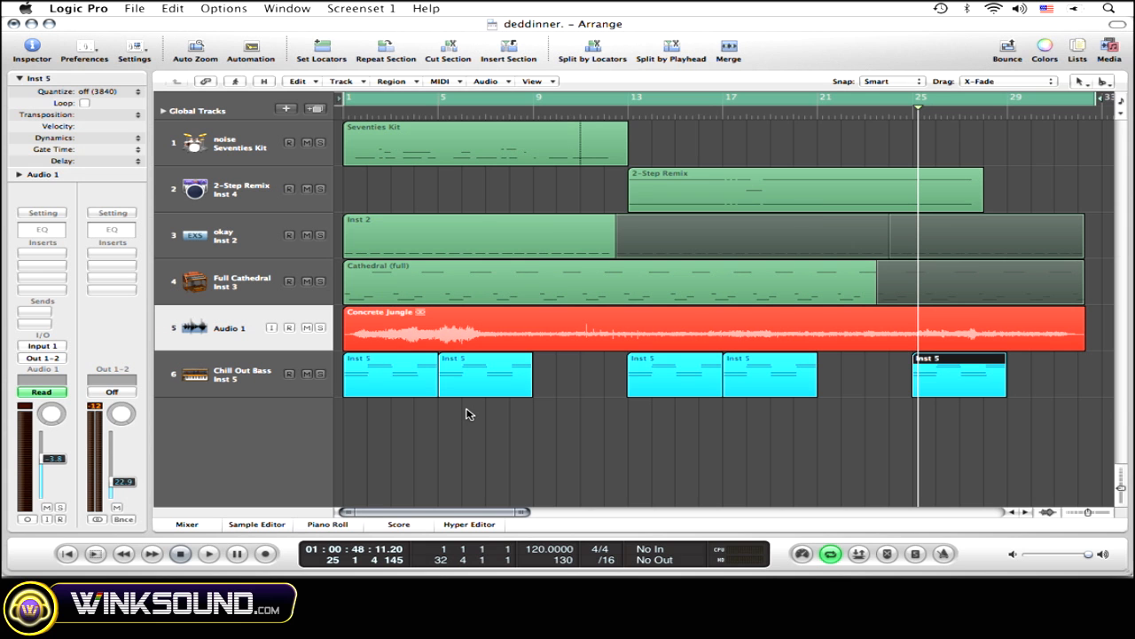